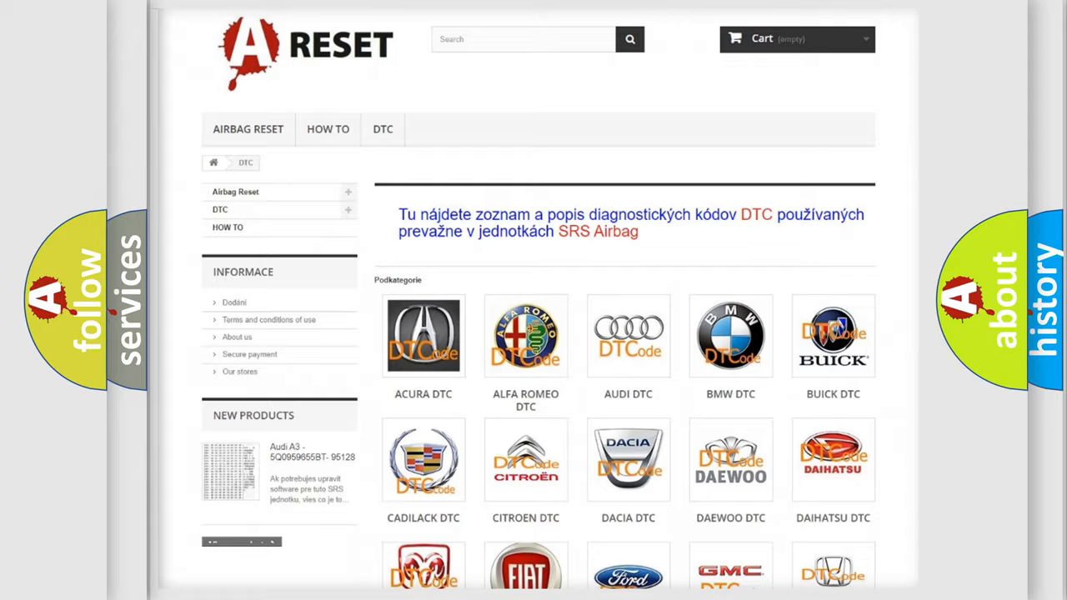
# Step: Open the FIAT DTC tile and scroll the Fiat airbag code list from B000111
pyautogui.scroll(-3)
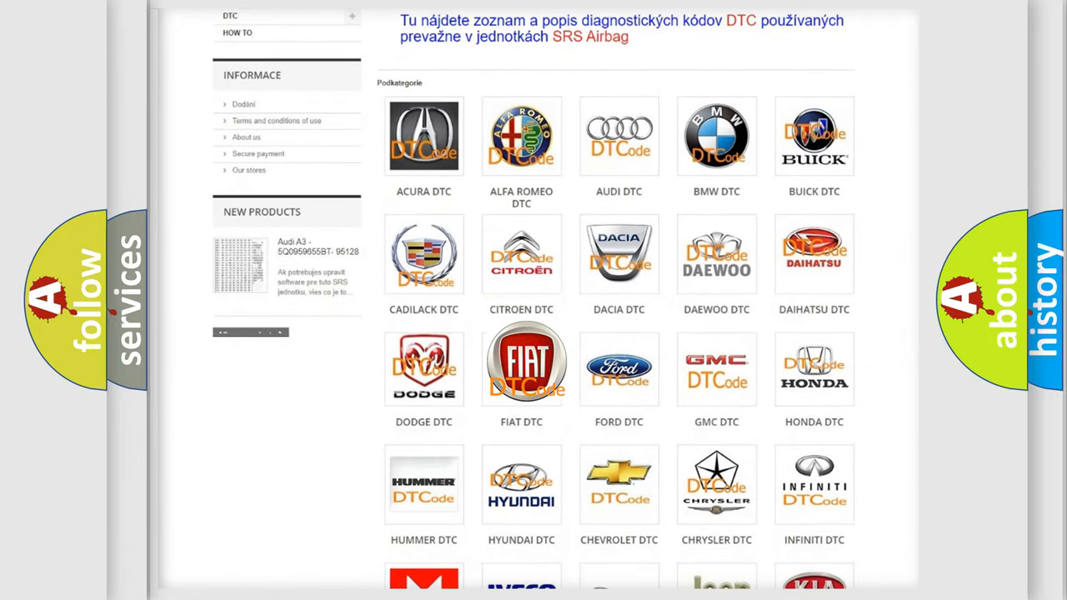
pyautogui.click(521, 363)
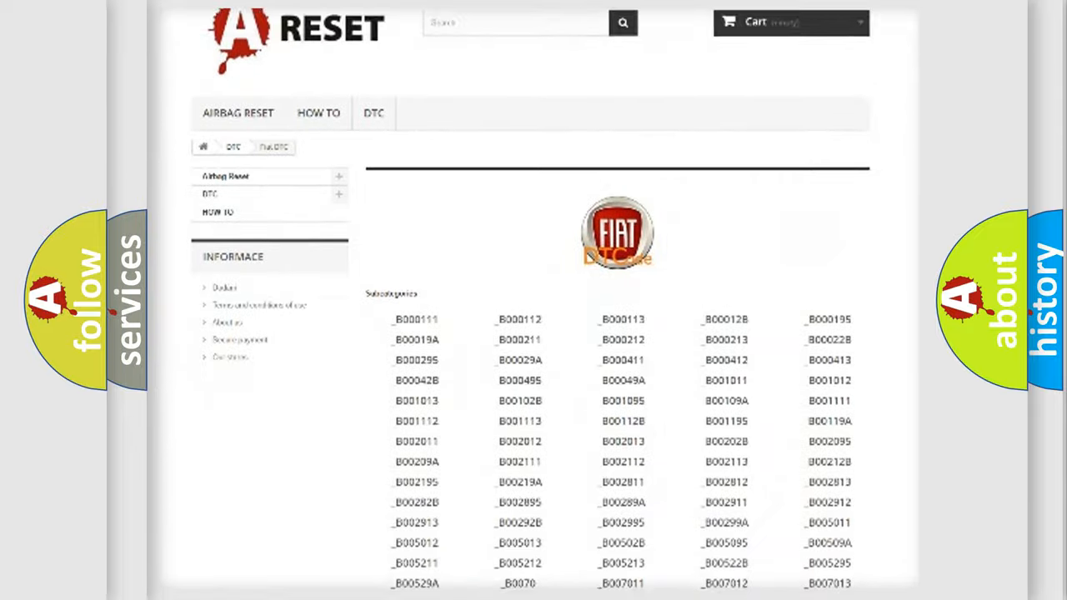
pyautogui.scroll(-3)
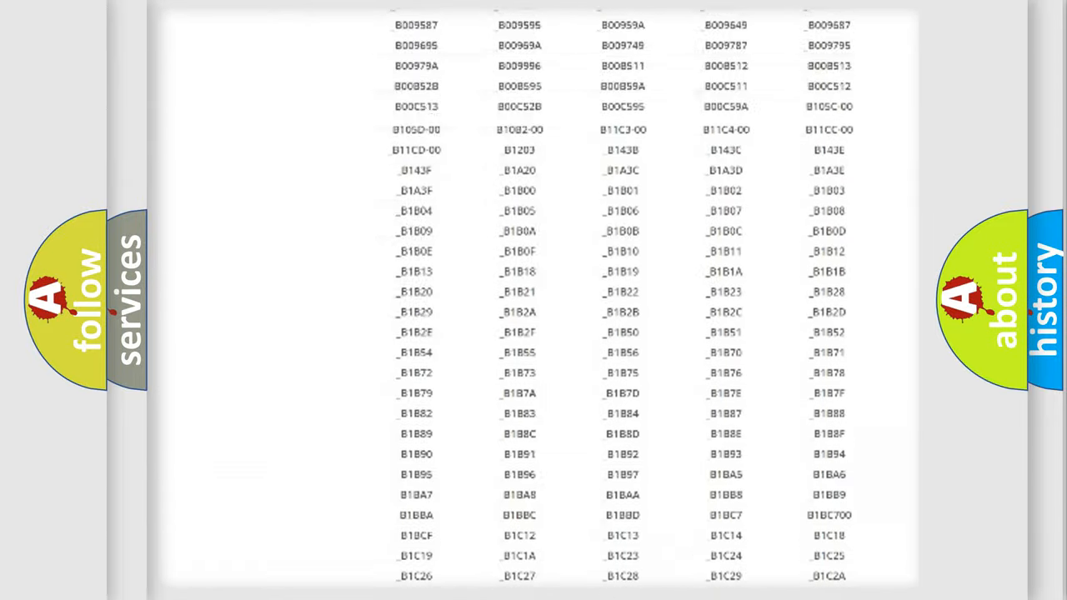
pyautogui.scroll(3)
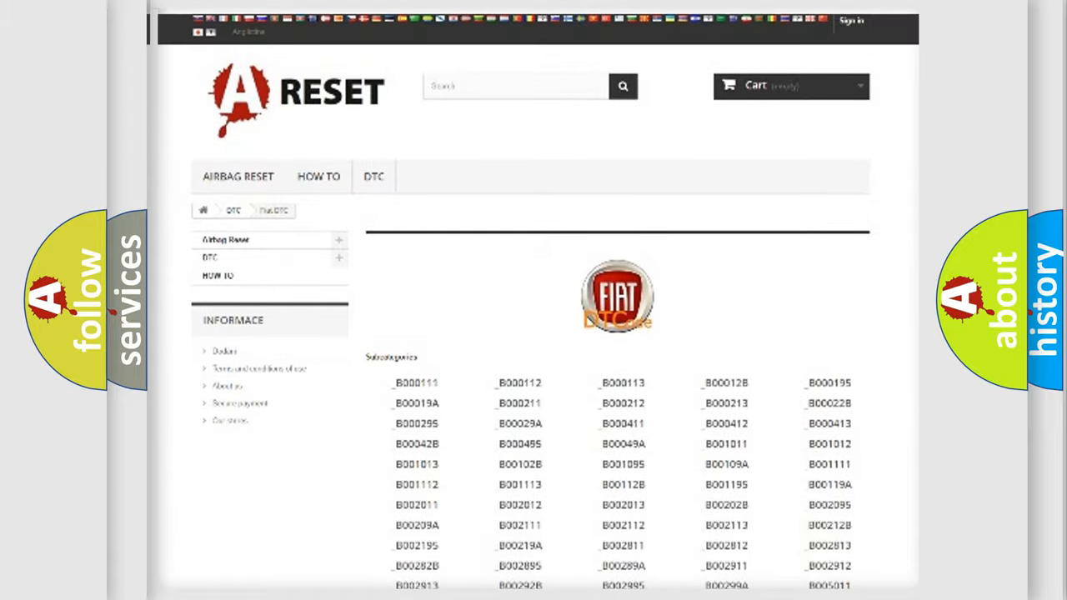